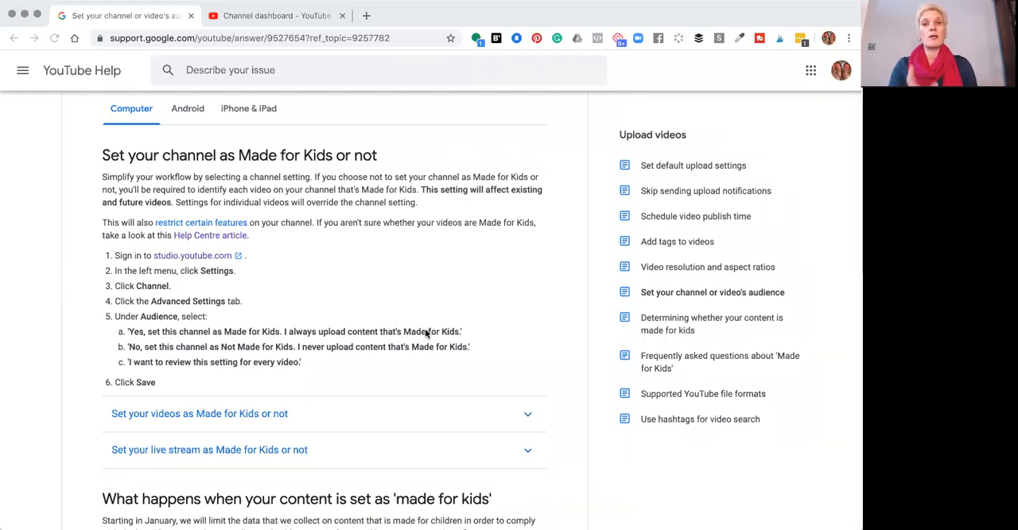
{"action": "mouse_move", "coordinate": [301, 333]}
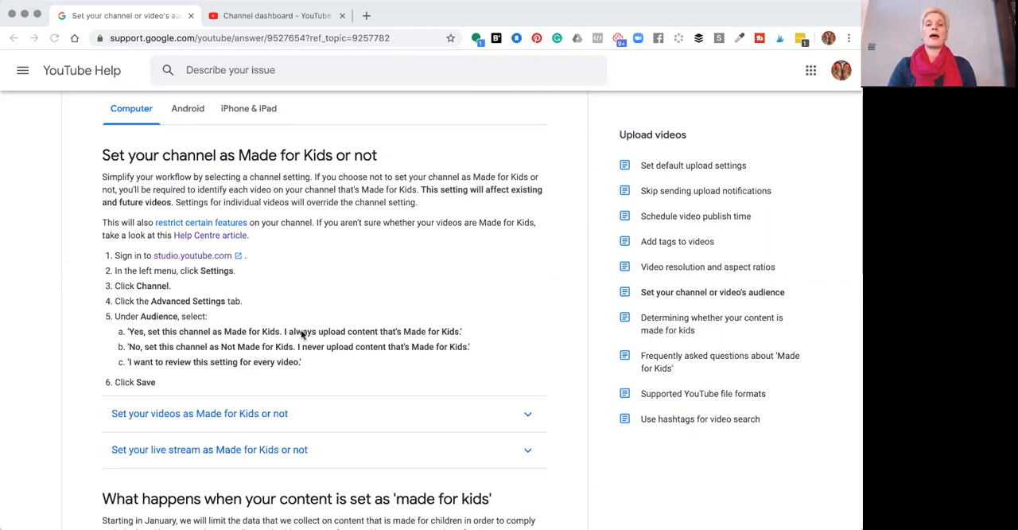
Reach the channel dashboard and bring up its audience settings showing 'not made for kids'
{"action": "scroll", "scroll_direction": "up", "scroll_amount": 3}
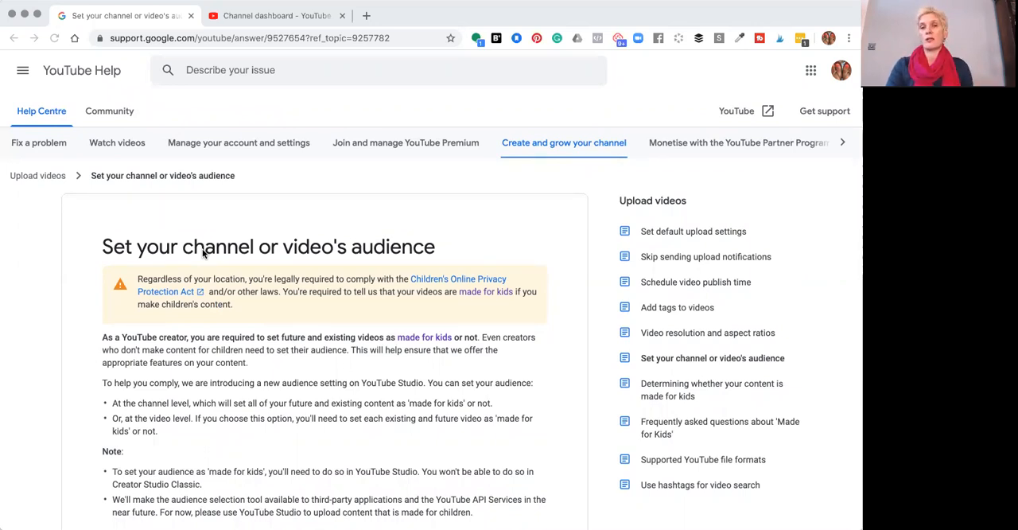
{"action": "scroll", "scroll_direction": "down", "scroll_amount": 3}
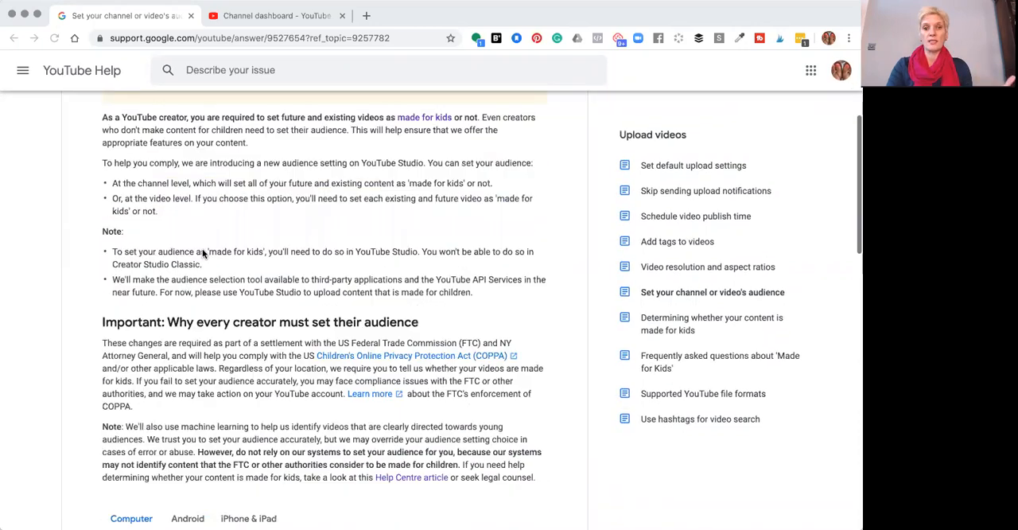
{"action": "scroll", "scroll_direction": "down", "scroll_amount": 3}
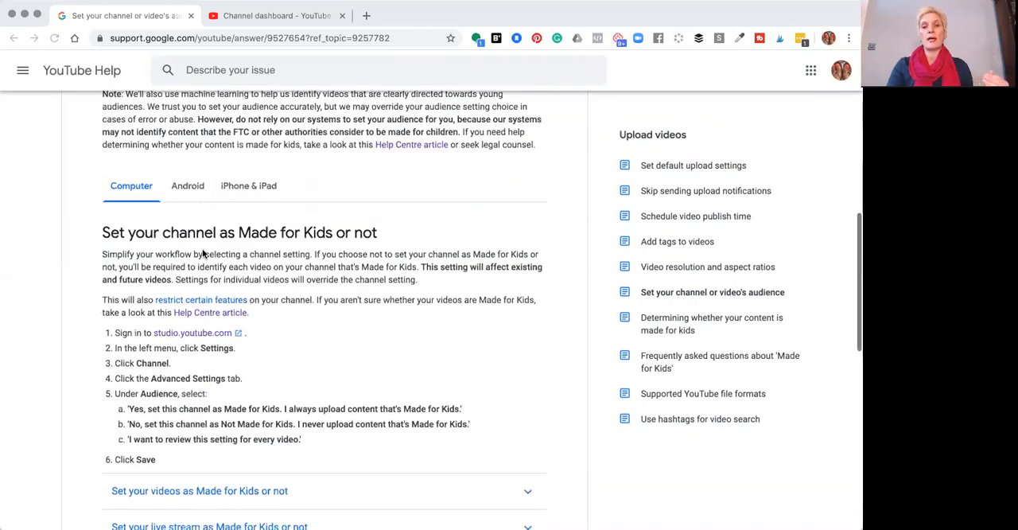
{"action": "scroll", "scroll_direction": "down", "scroll_amount": 3}
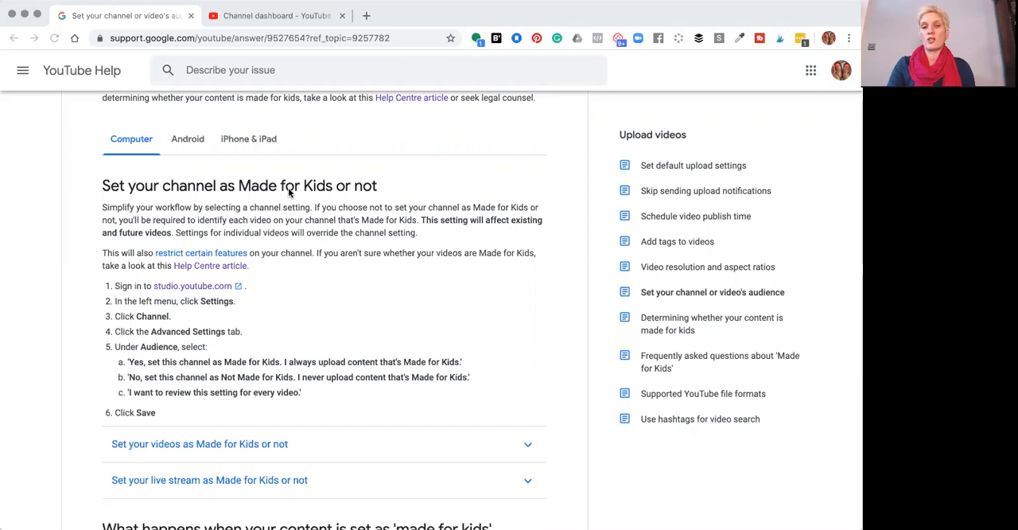
{"action": "mouse_move", "coordinate": [121, 291]}
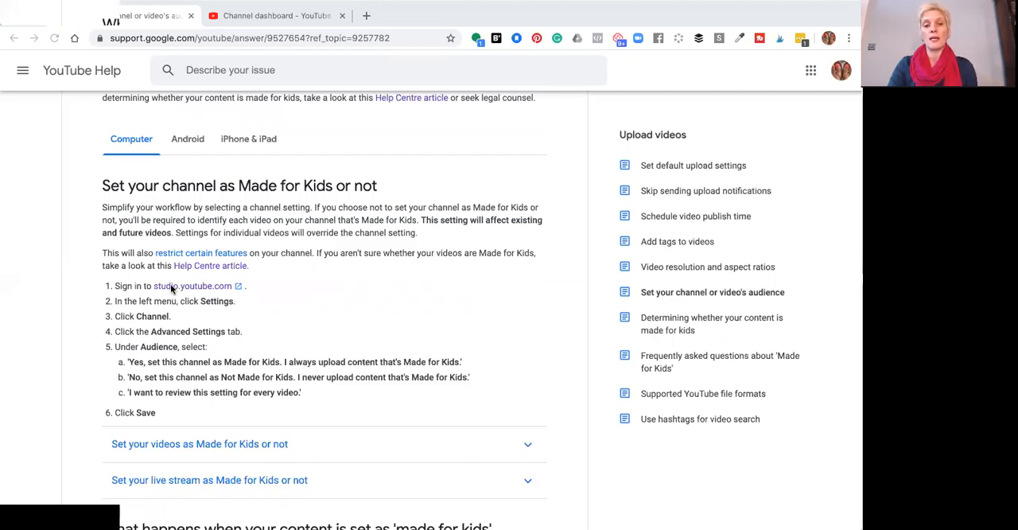
{"action": "left_click", "coordinate": [191, 286]}
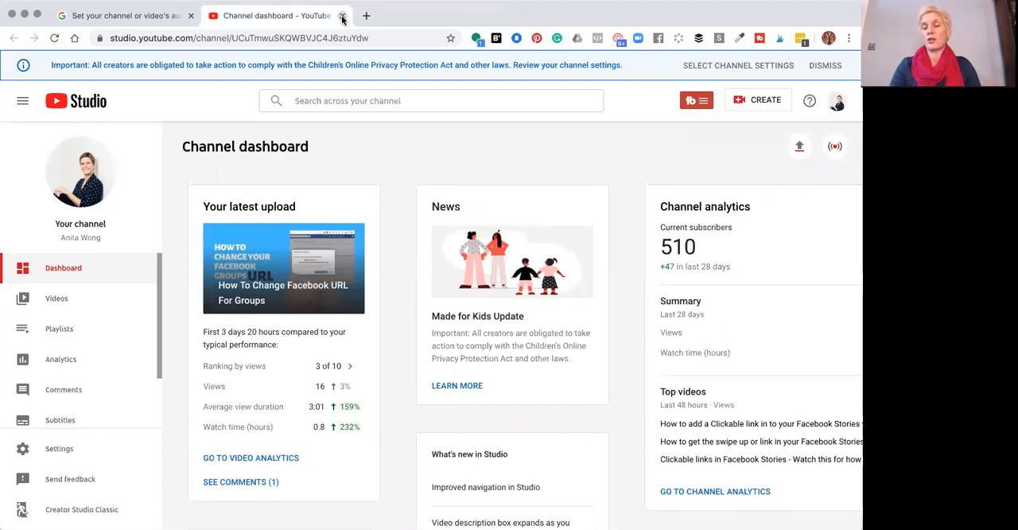
{"action": "mouse_move", "coordinate": [547, 76]}
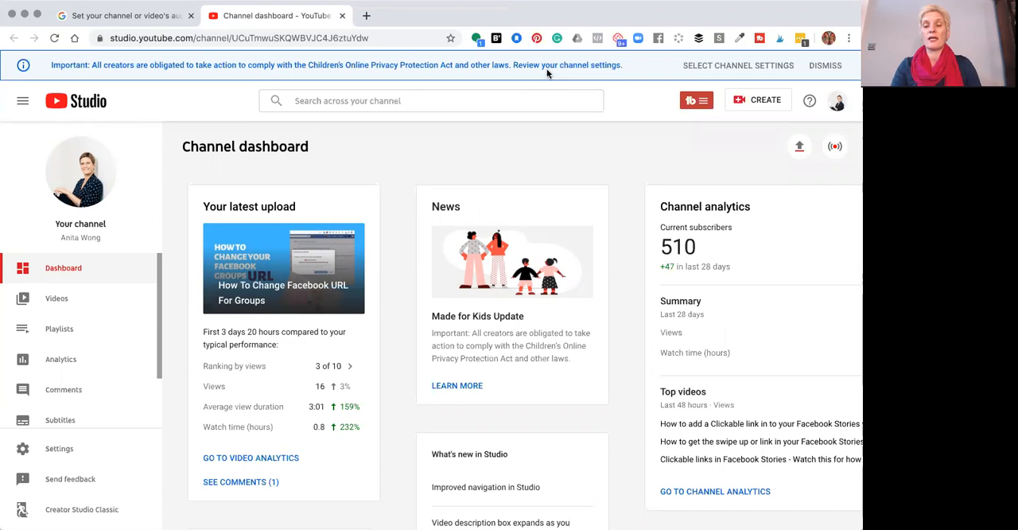
{"action": "mouse_move", "coordinate": [105, 100]}
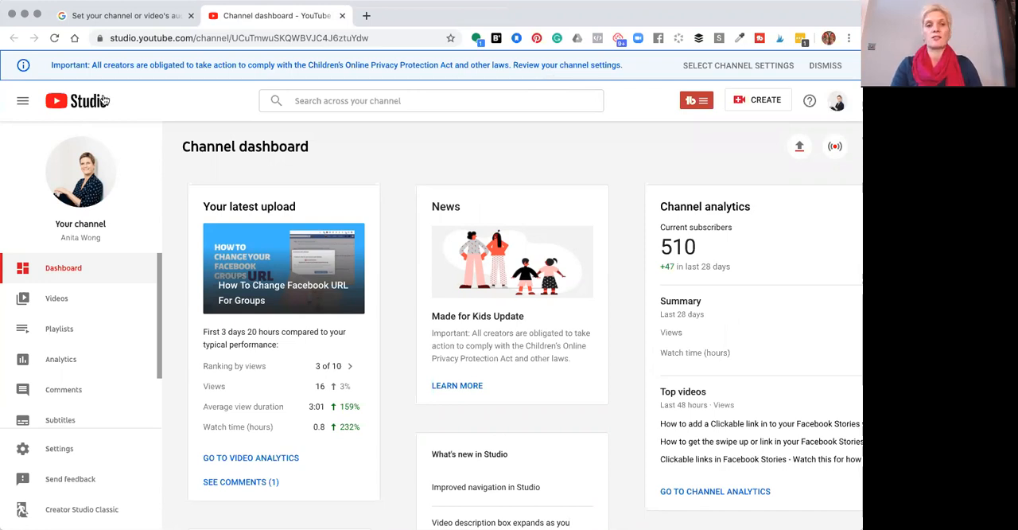
{"action": "mouse_move", "coordinate": [199, 78]}
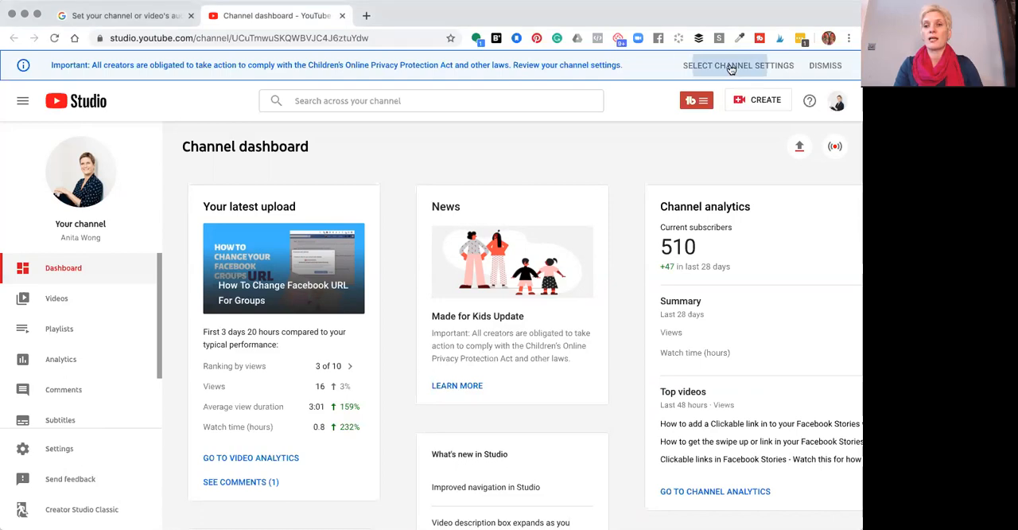
{"action": "left_click", "coordinate": [738, 66]}
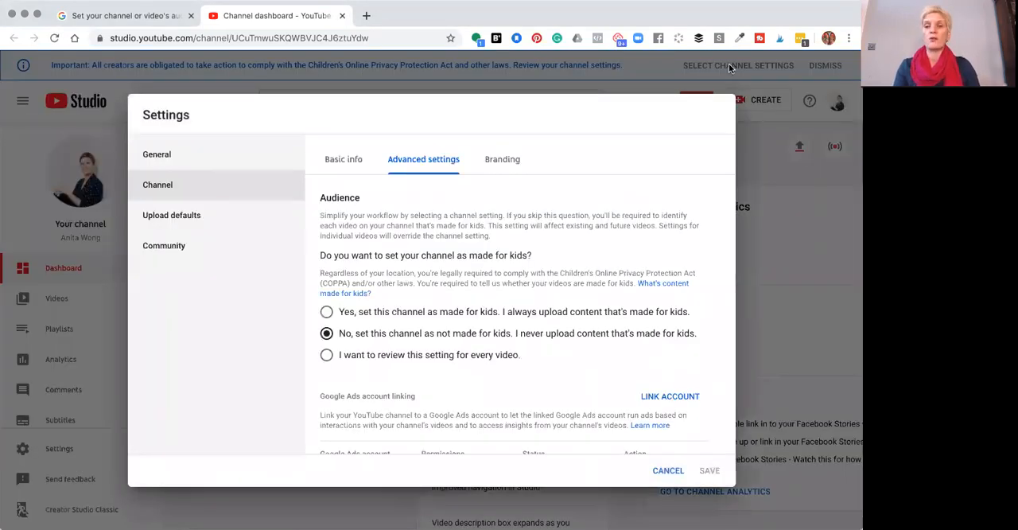
{"action": "mouse_move", "coordinate": [805, 133]}
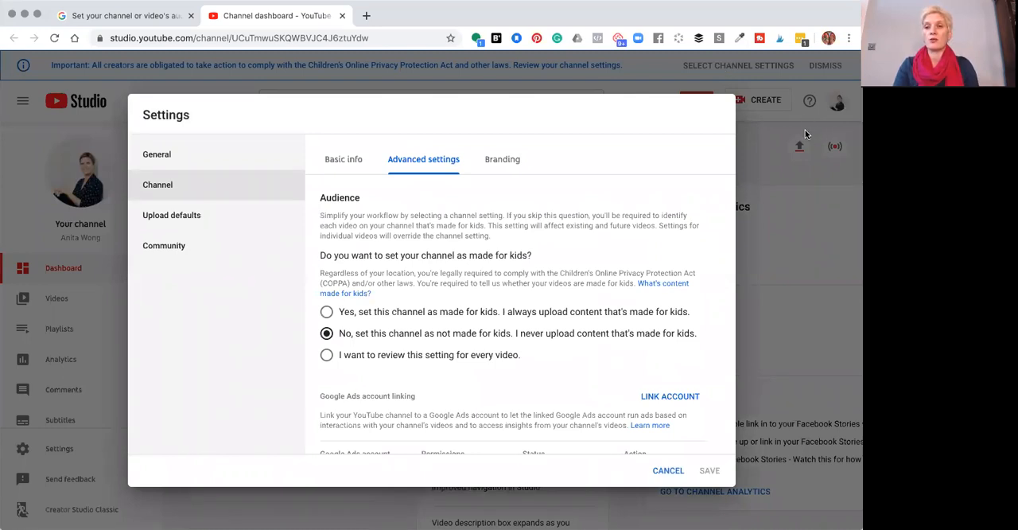
{"action": "mouse_move", "coordinate": [798, 71]}
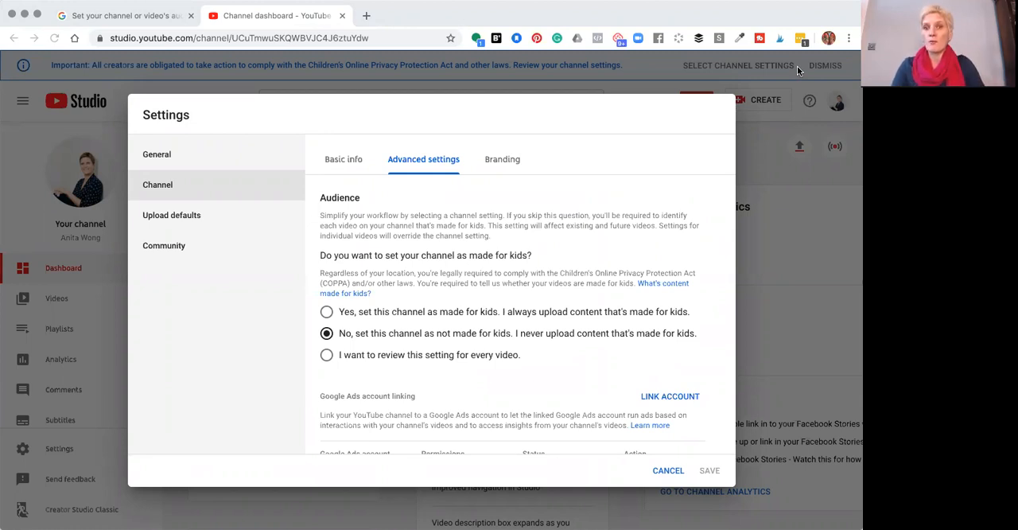
{"action": "mouse_move", "coordinate": [321, 207]}
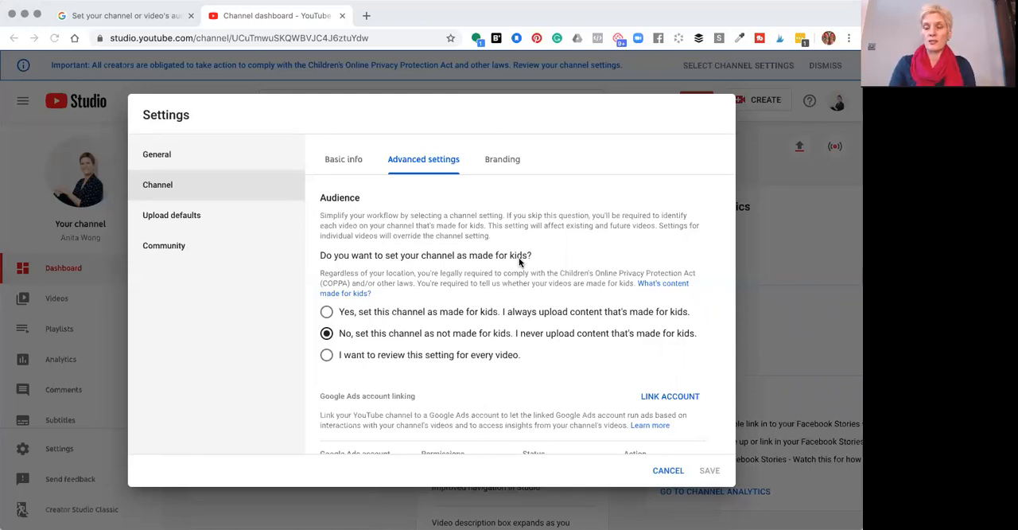
{"action": "mouse_move", "coordinate": [337, 340]}
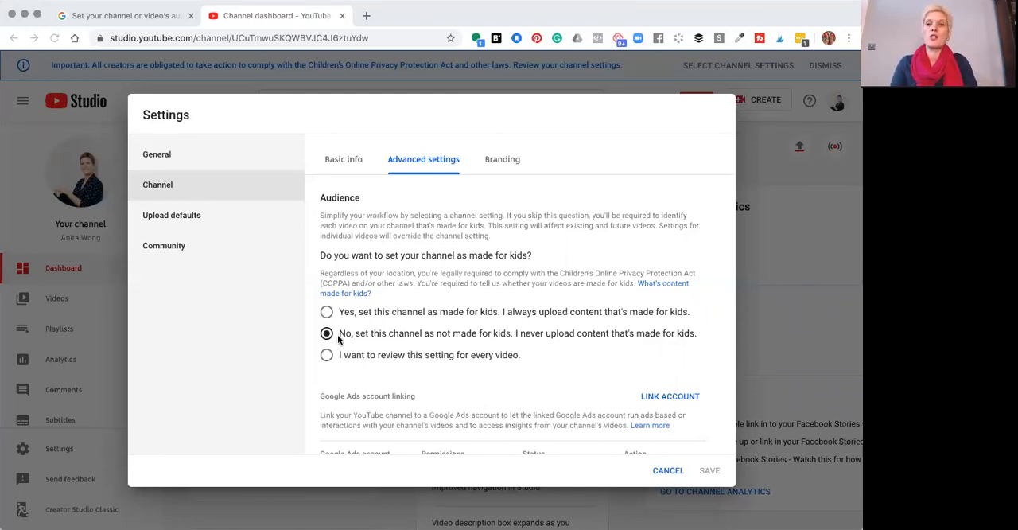
{"action": "mouse_move", "coordinate": [501, 340]}
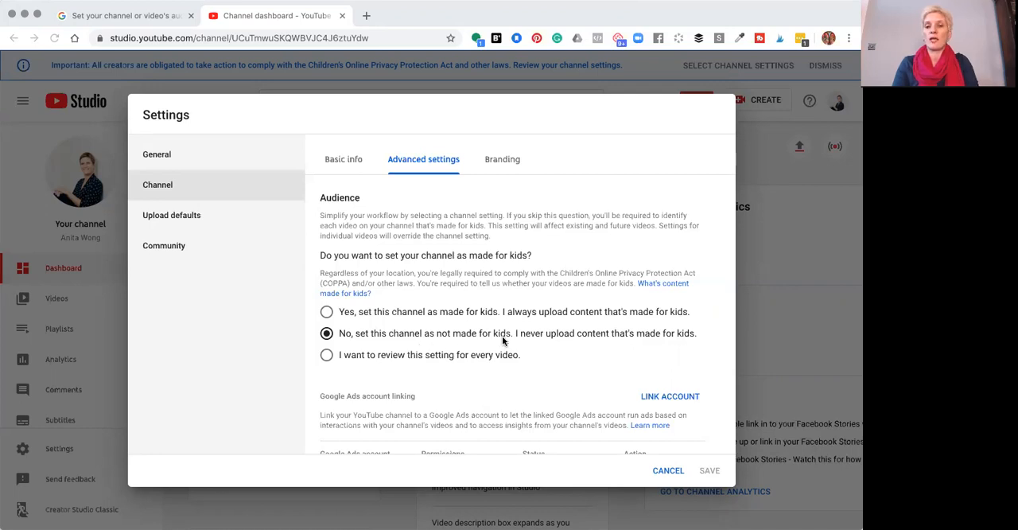
{"action": "mouse_move", "coordinate": [553, 341]}
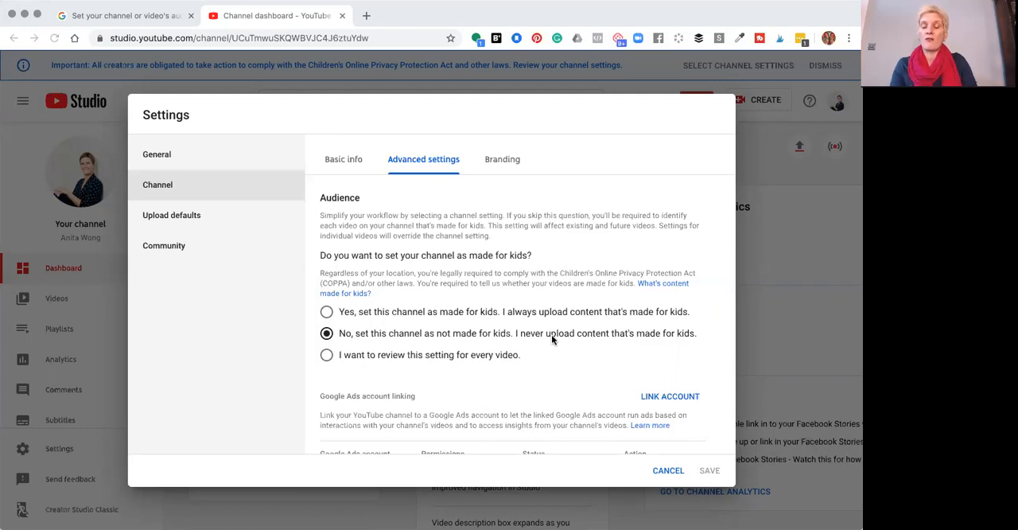
{"action": "mouse_move", "coordinate": [464, 317]}
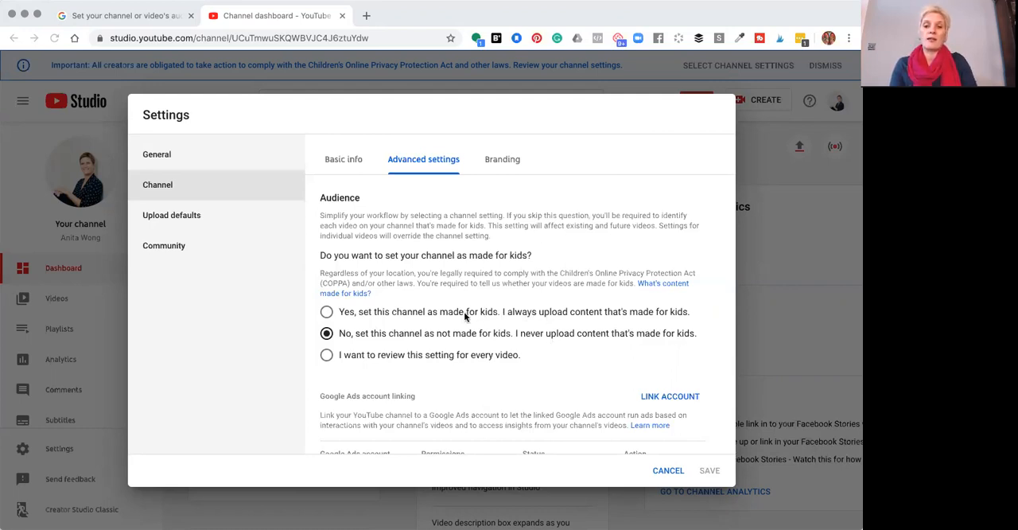
{"action": "mouse_move", "coordinate": [656, 294]}
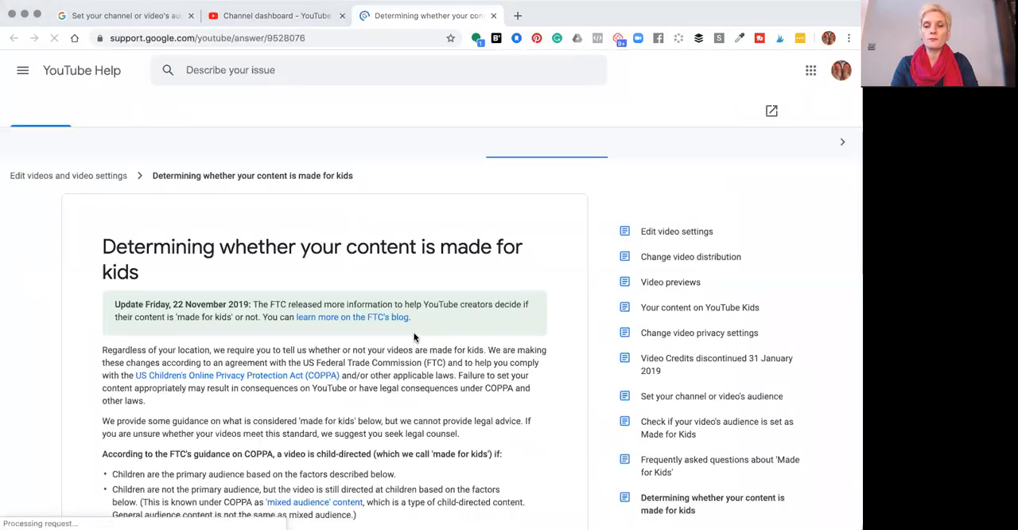
Scroll the help article down to its list of factors for deciding if content is made for kids
{"action": "scroll", "scroll_direction": "down", "scroll_amount": 3}
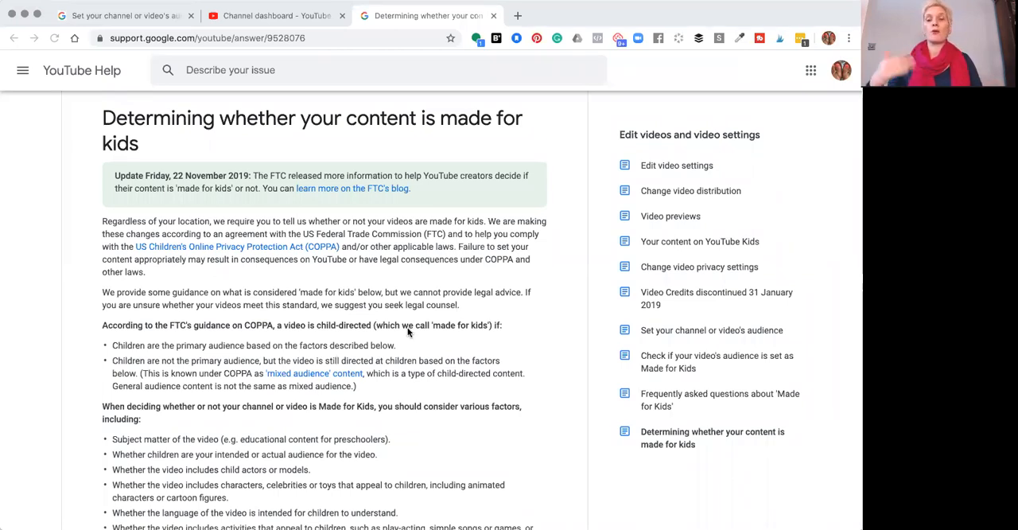
{"action": "scroll", "scroll_direction": "down", "scroll_amount": 3}
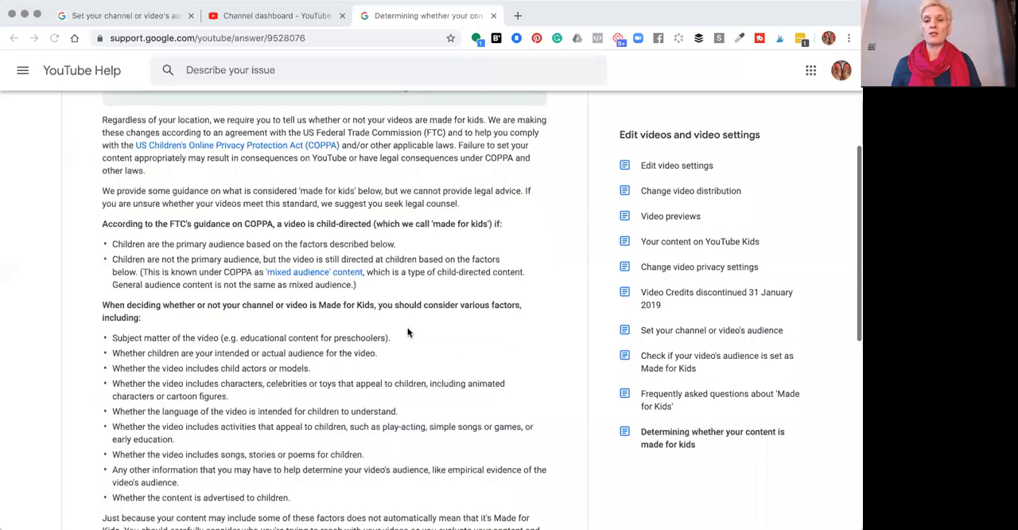
{"action": "scroll", "scroll_direction": "down", "scroll_amount": 3}
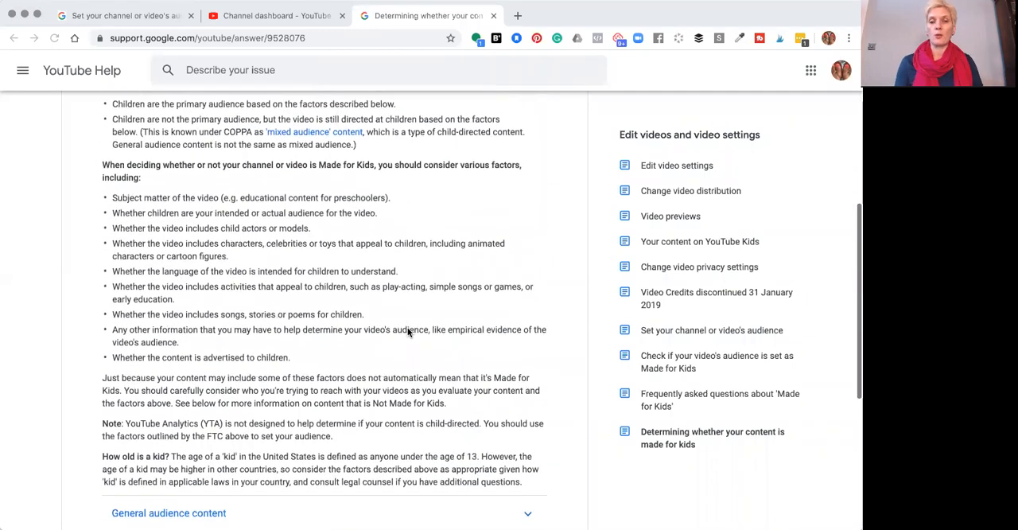
{"action": "scroll", "scroll_direction": "down", "scroll_amount": 3}
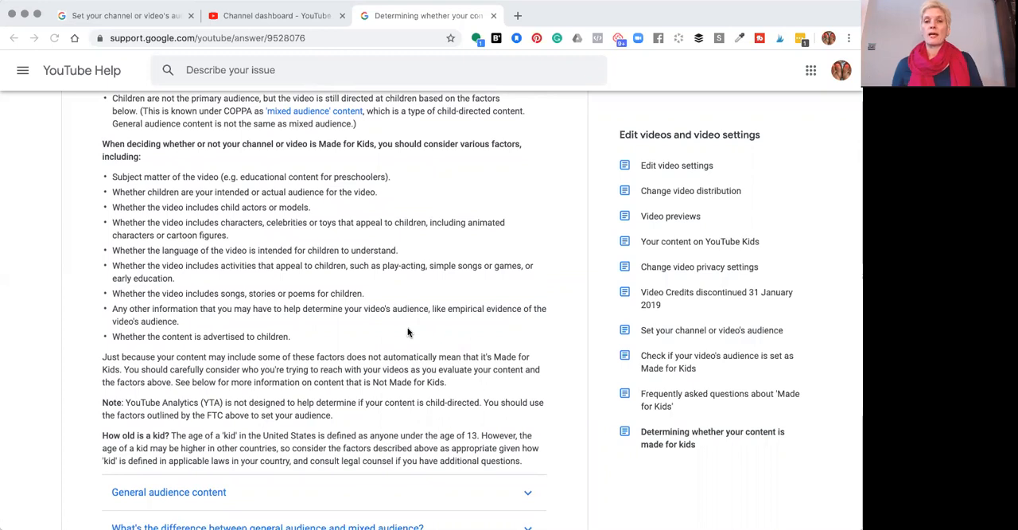
Return to the Advanced settings tab and scroll down past the audience choice toward Save
{"action": "left_click", "coordinate": [273, 16]}
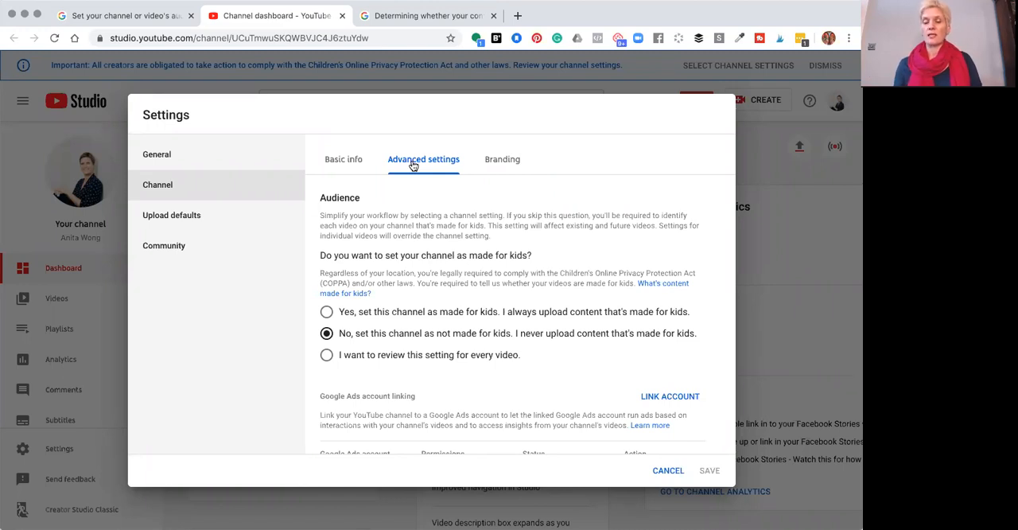
{"action": "mouse_move", "coordinate": [430, 345]}
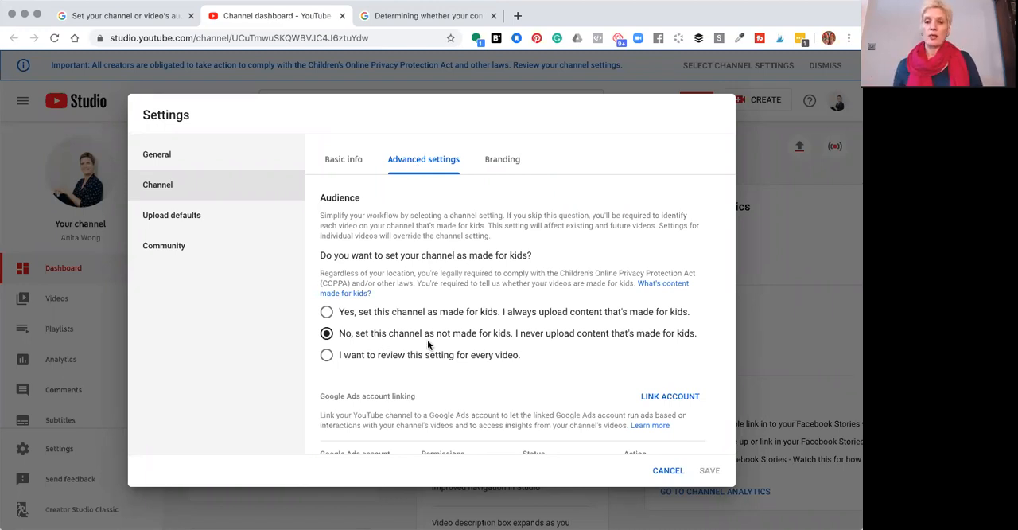
{"action": "scroll", "scroll_direction": "down", "scroll_amount": 3}
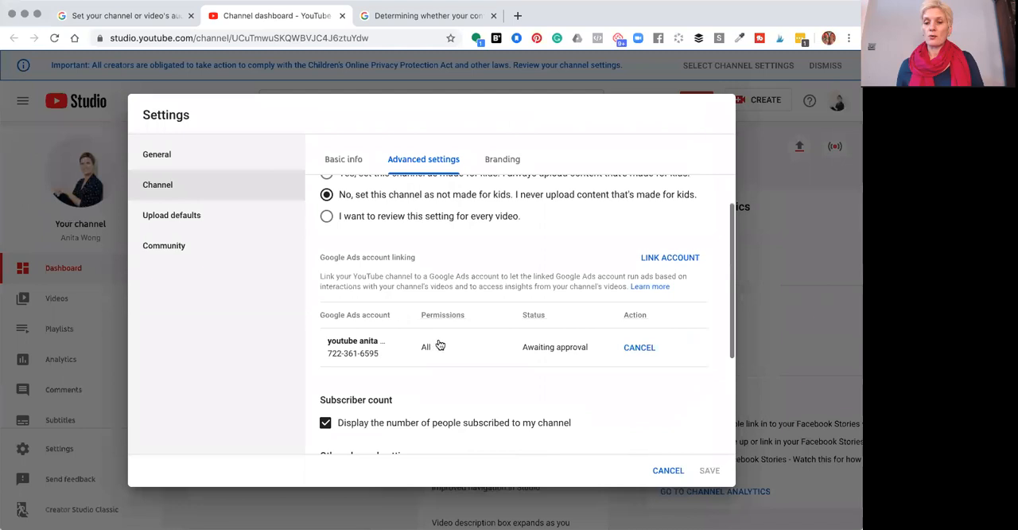
{"action": "scroll", "scroll_direction": "down", "scroll_amount": 3}
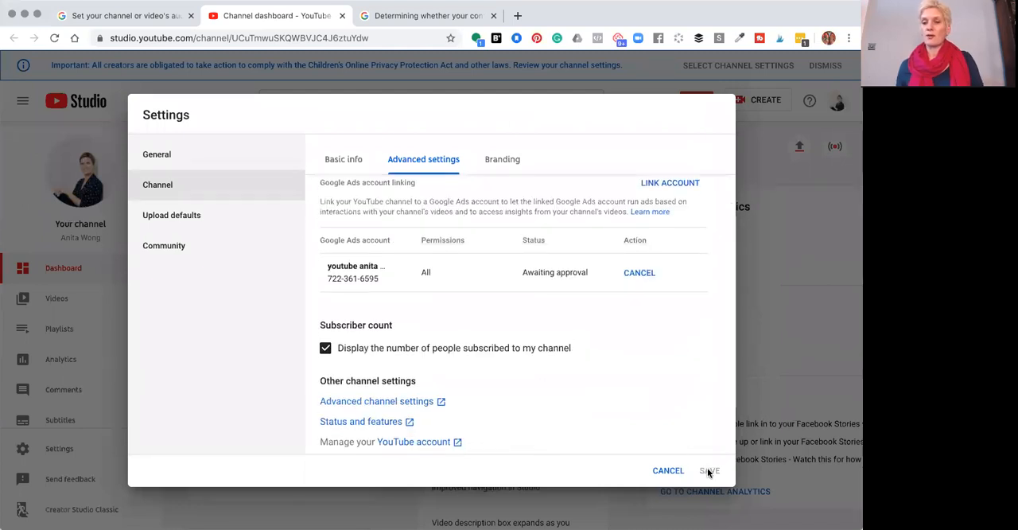